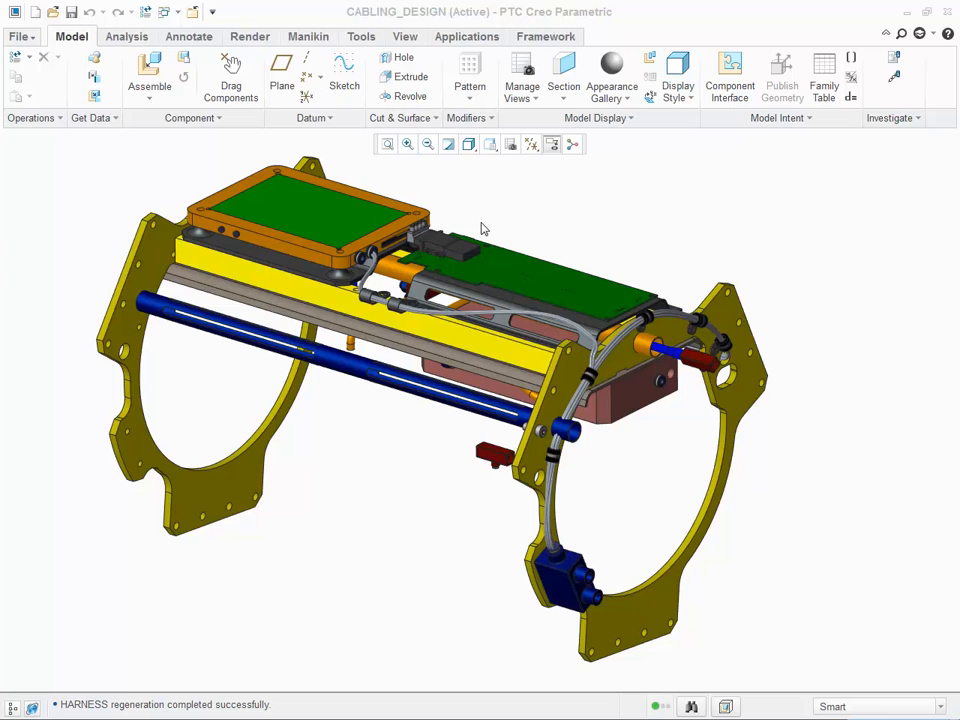
Show the Applications ribbon tools for the cabling assembly
click(466, 36)
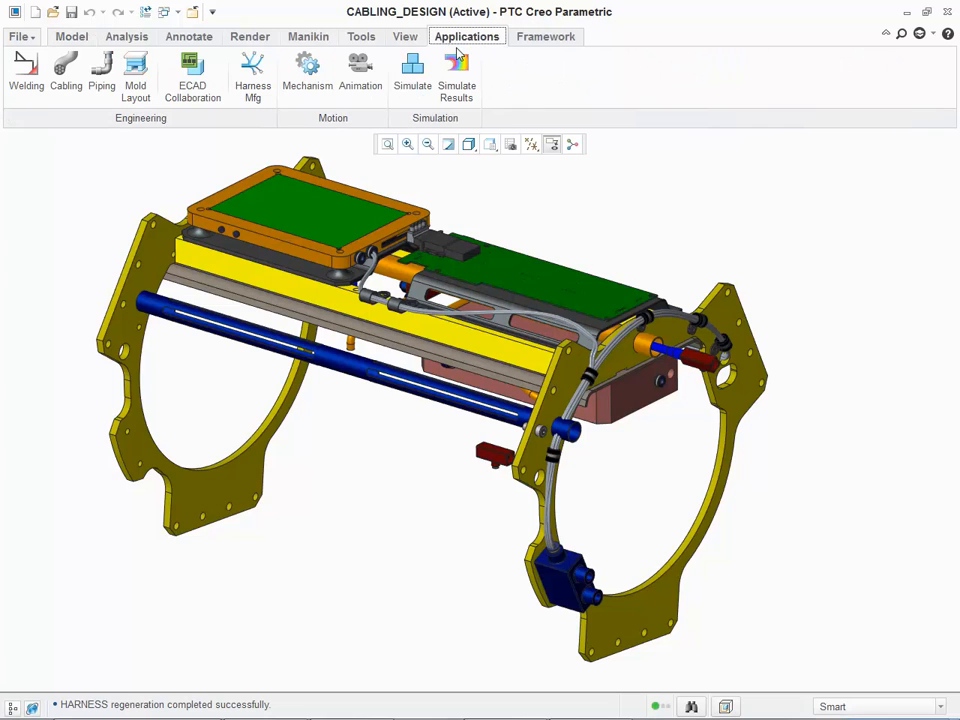
Launch Harness Mfg to set up flattening of the HARNESS harness
click(252, 75)
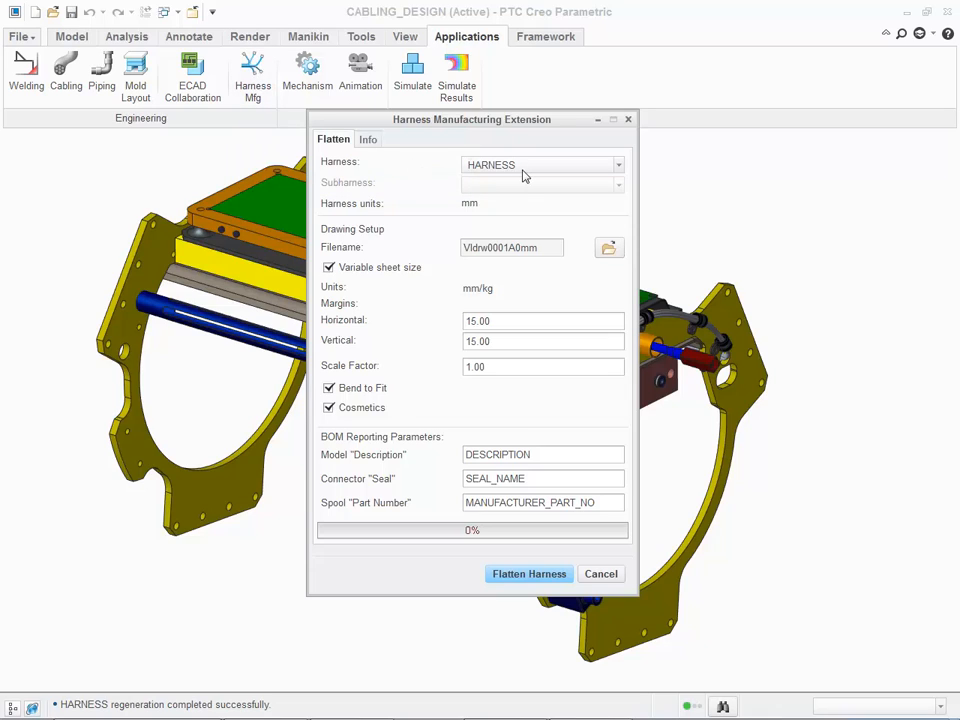
mouse_move(527, 190)
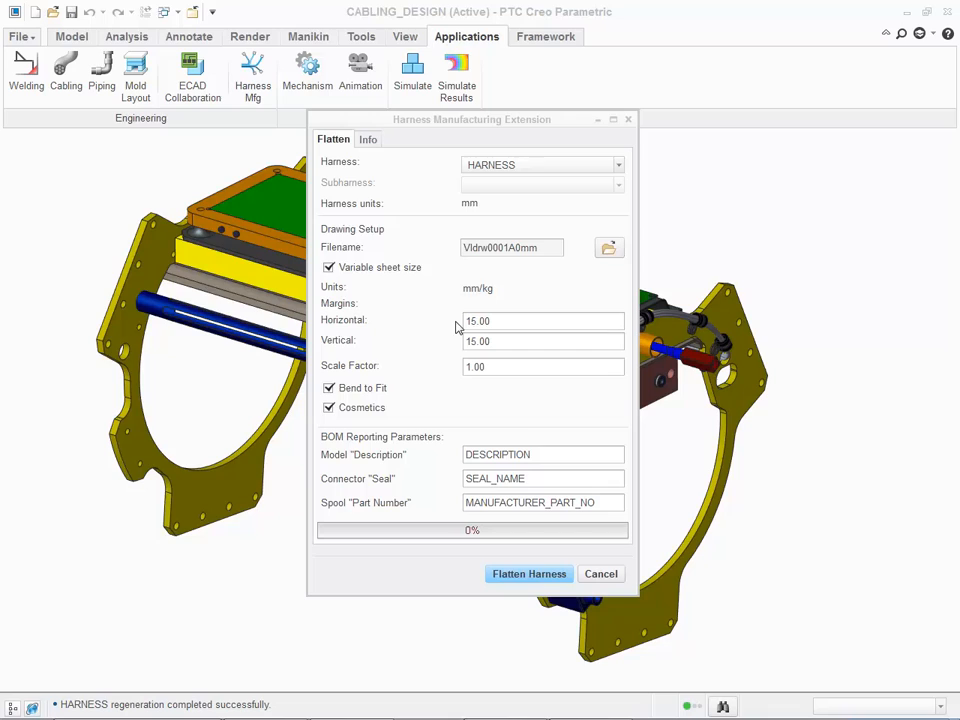
mouse_move(482, 360)
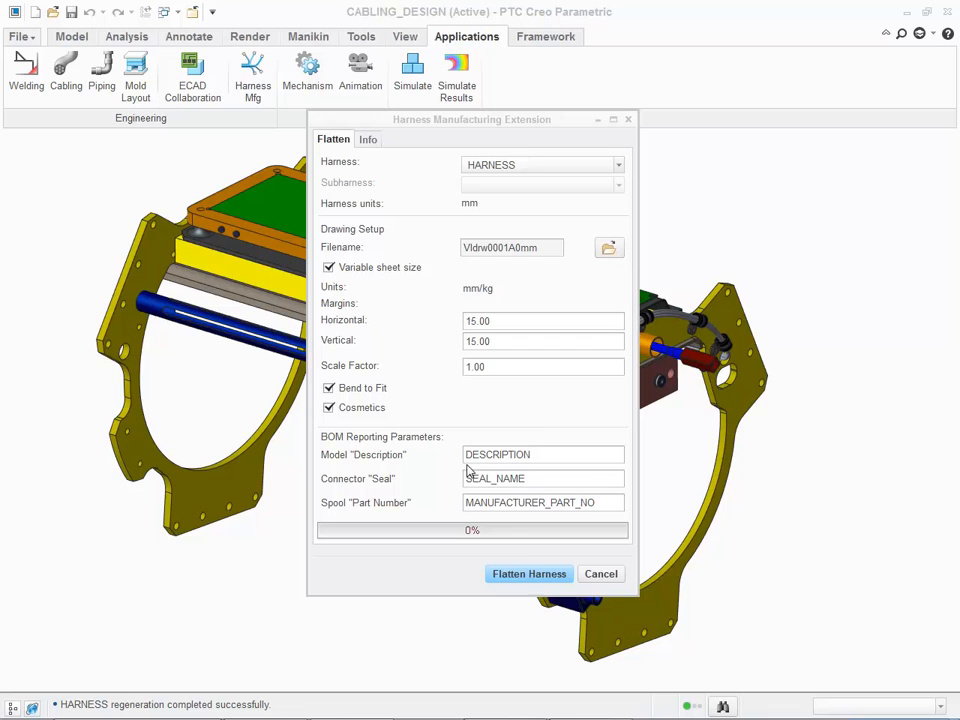
Run Flatten Harness to generate the flattened harness drawing
click(529, 573)
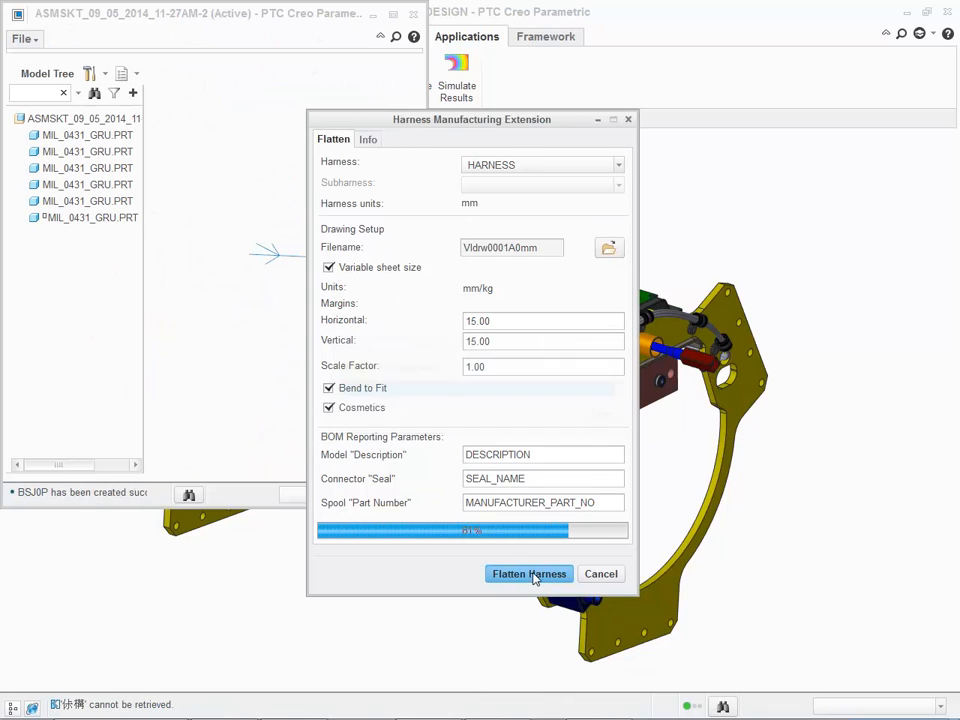
click(529, 573)
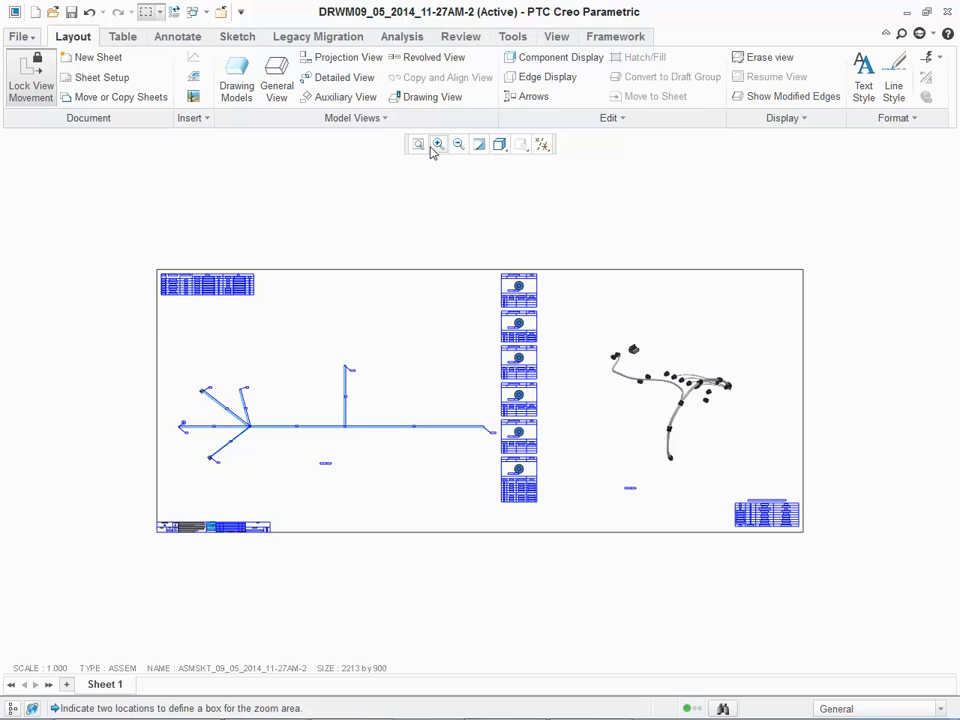
Zoom in on the from-to wire table and the dimensioned stick layout
click(438, 144)
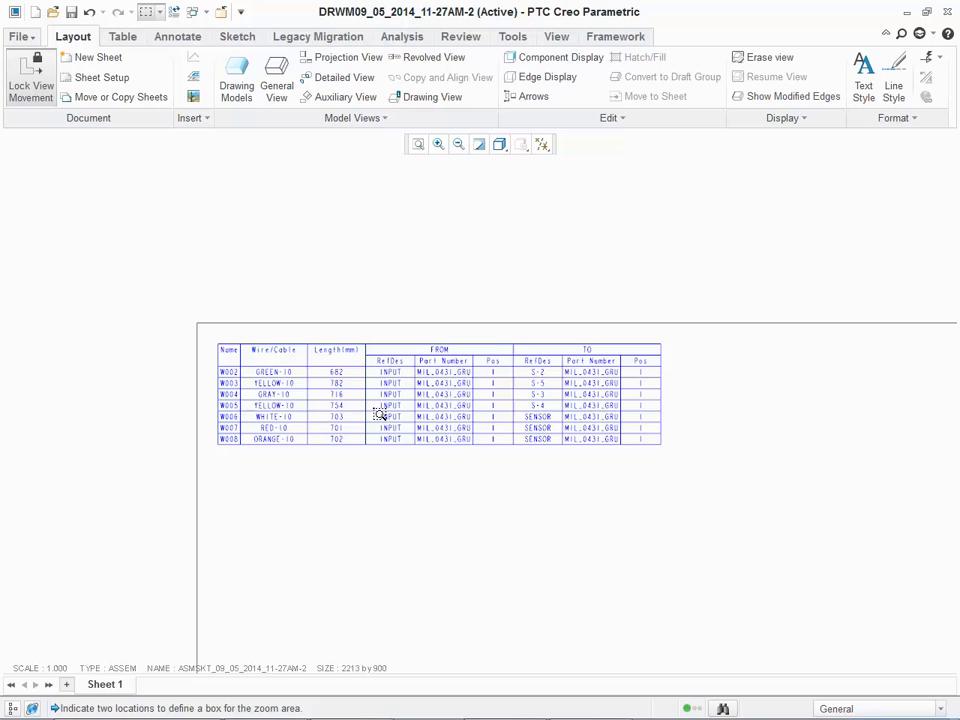
mouse_move(444, 187)
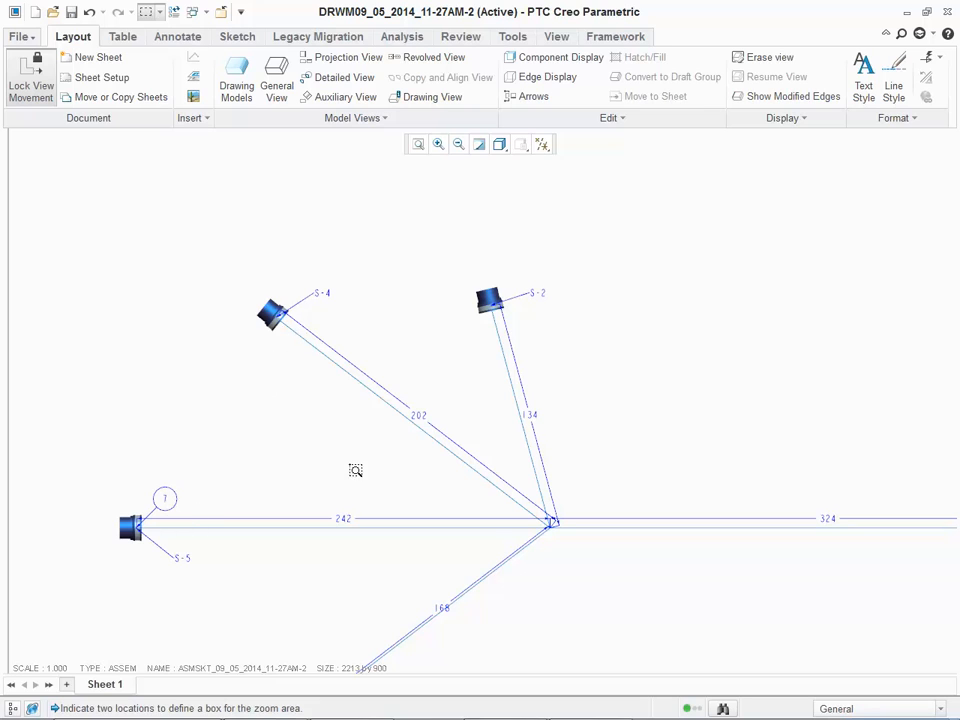
mouse_move(418, 144)
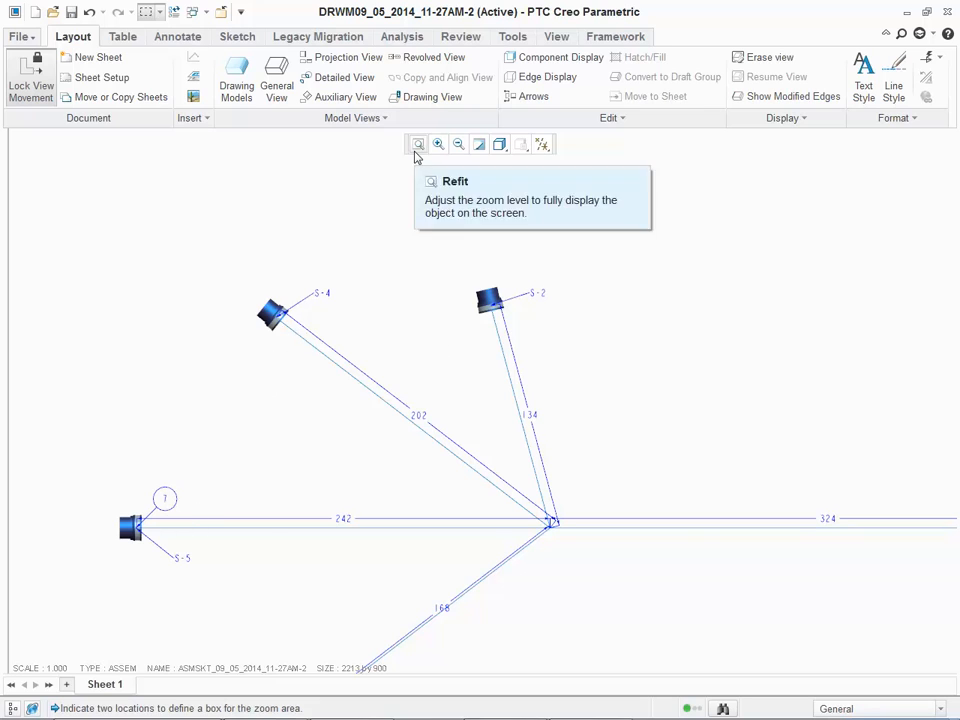
Refit the sheet and zoom in on the BOM table
click(418, 144)
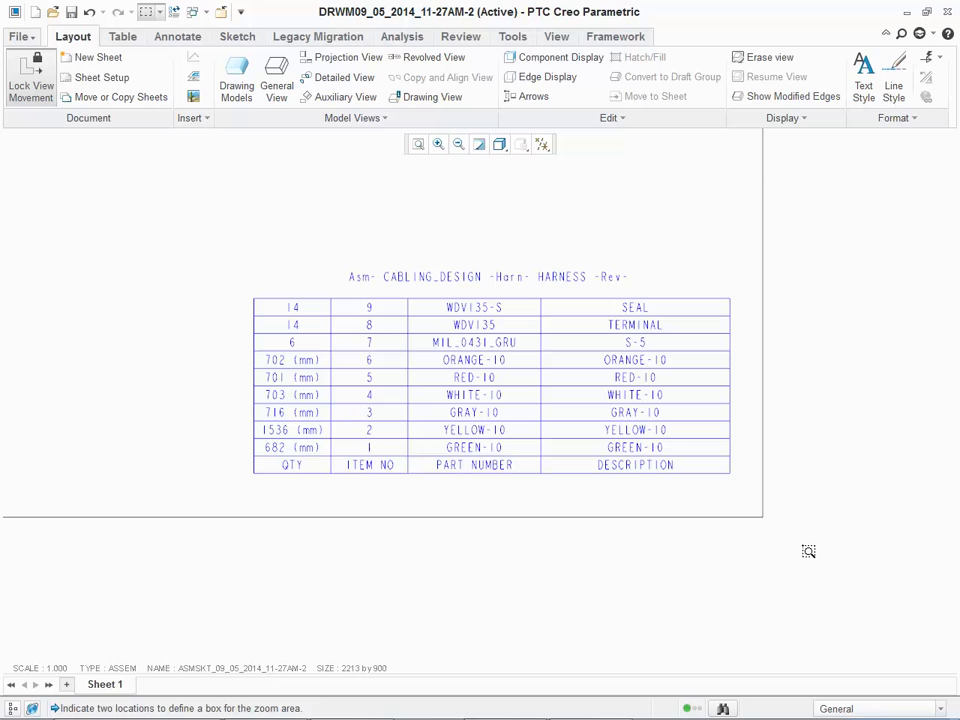
mouse_move(418, 144)
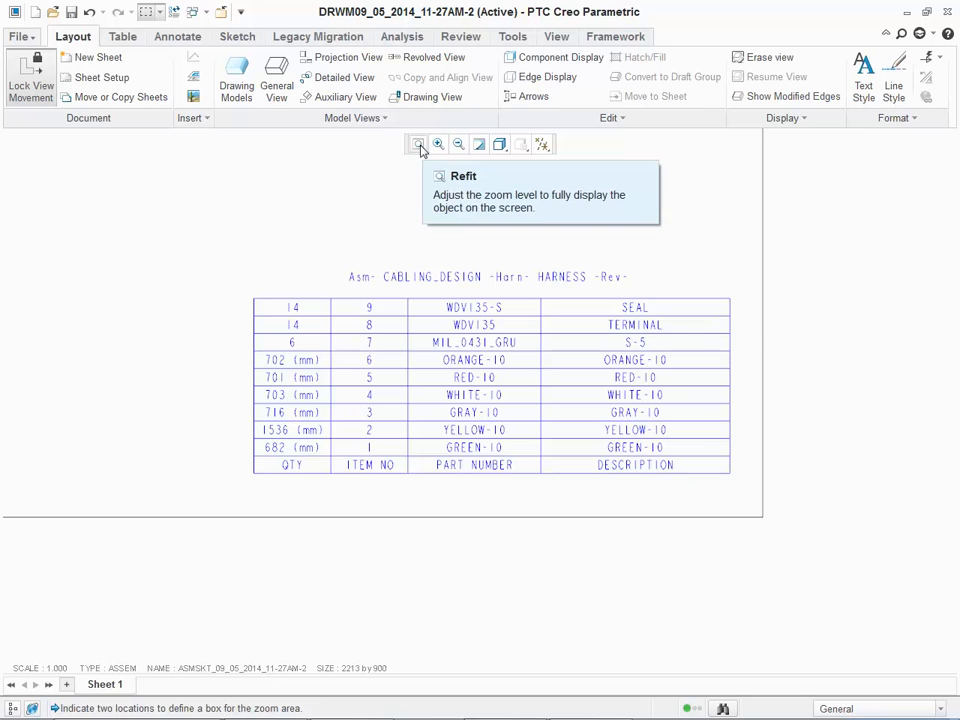
Inspect the connector pinout tables and 3D harness view, then refit the sheet
click(417, 144)
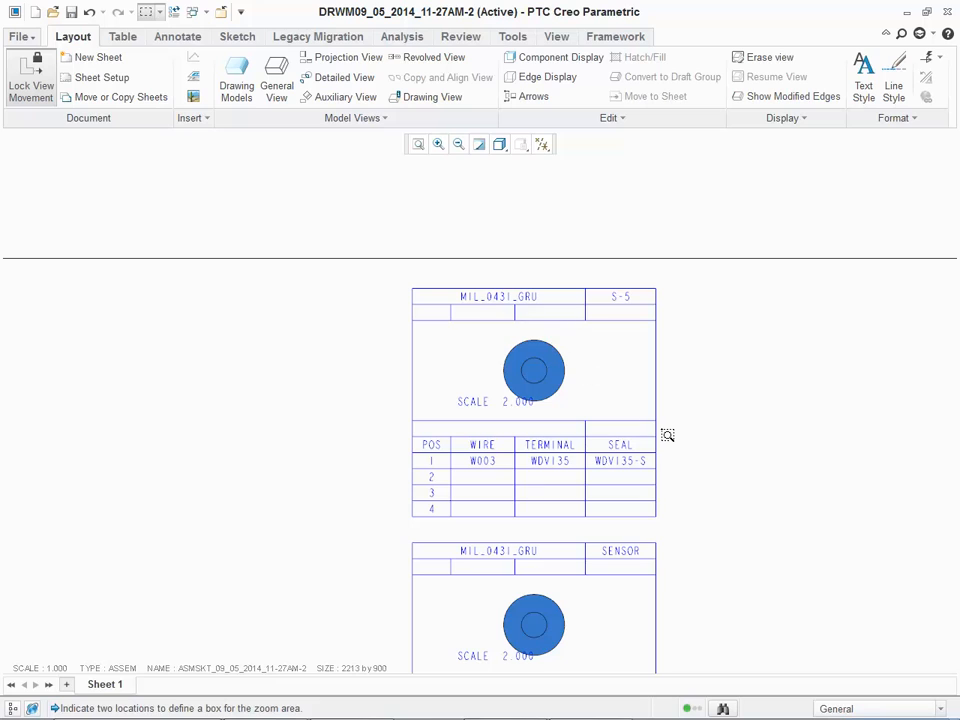
mouse_move(358, 230)
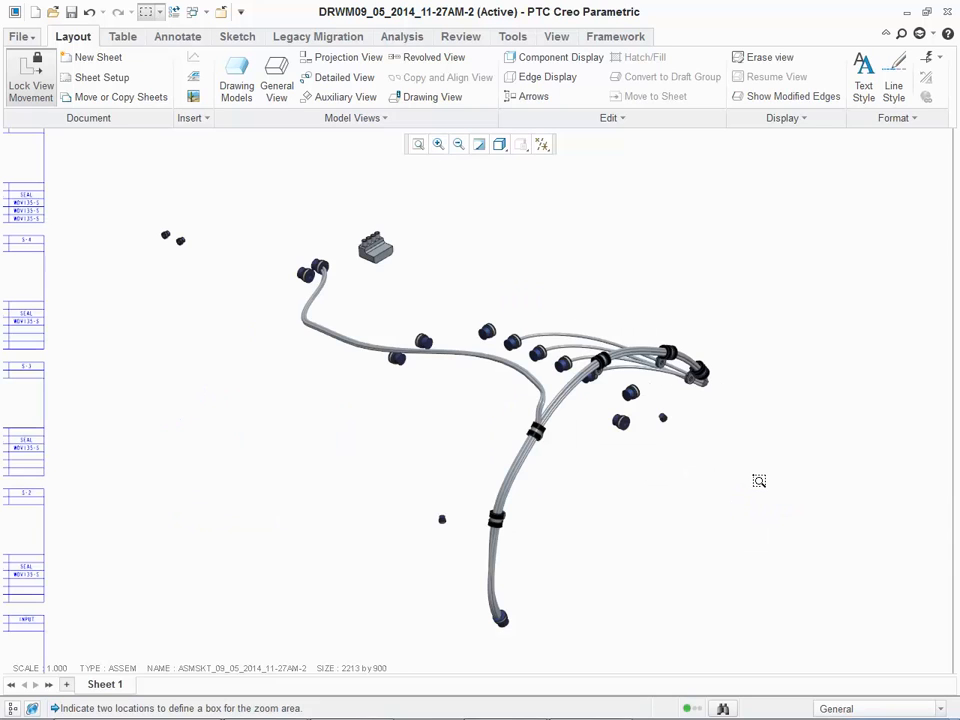
mouse_move(418, 144)
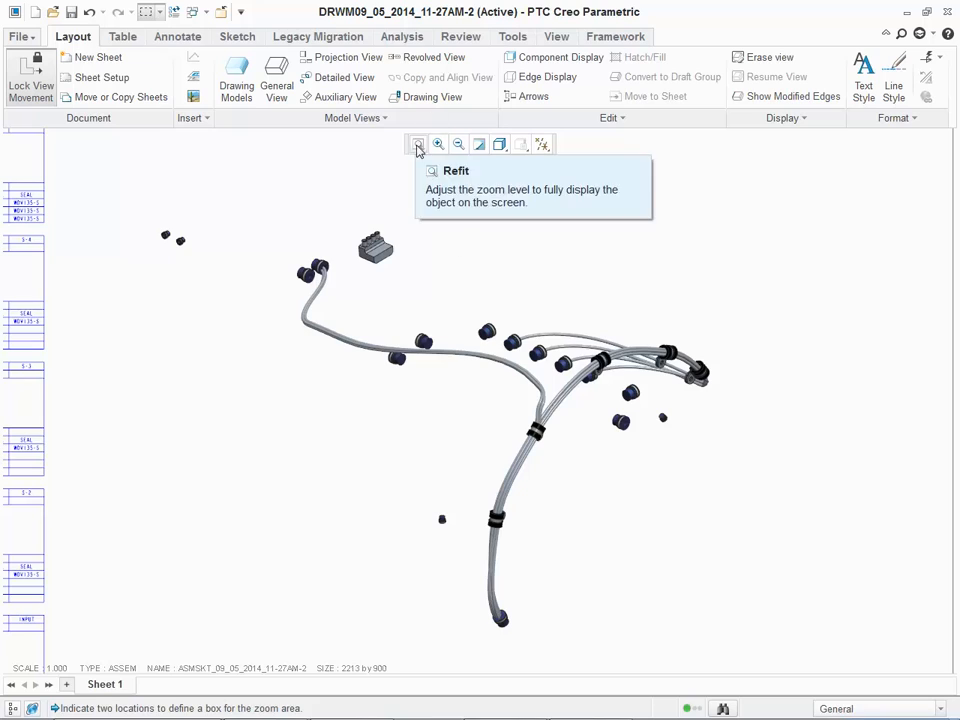
click(418, 144)
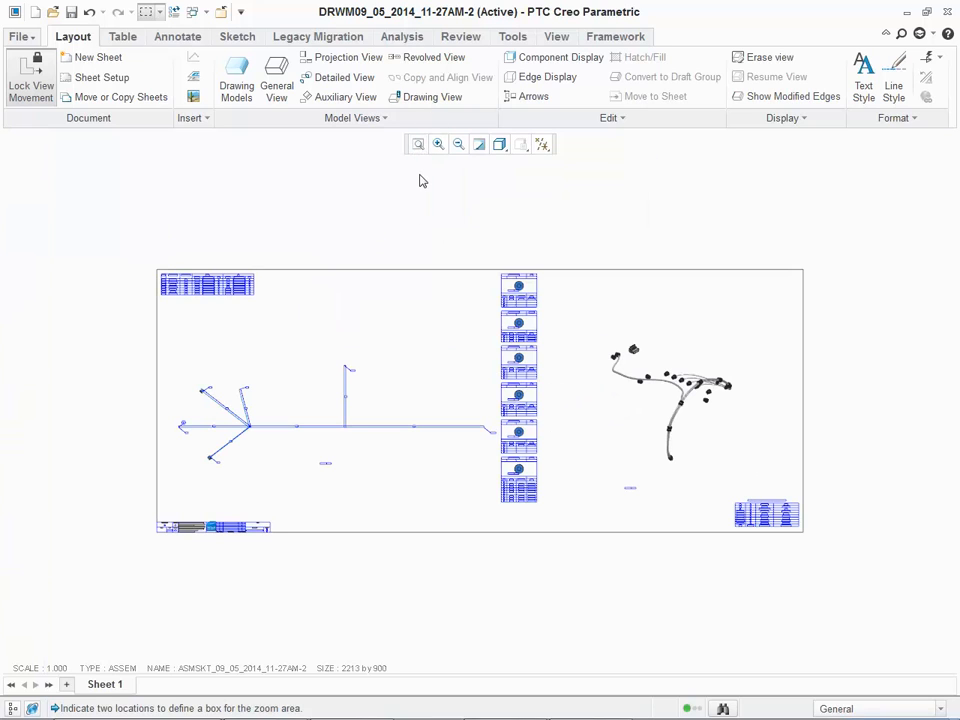